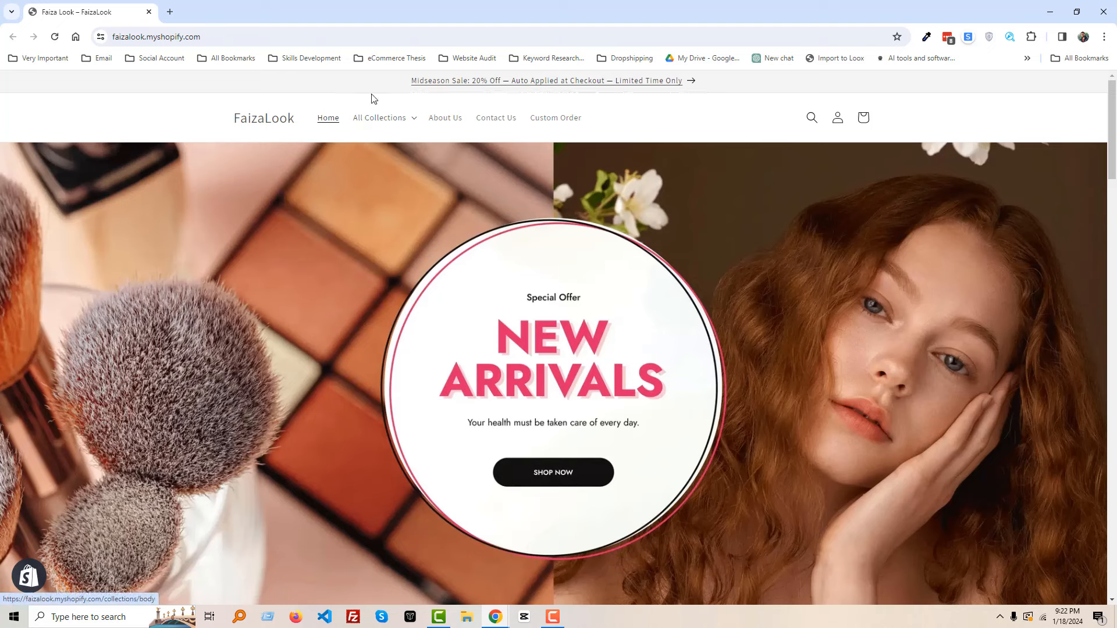
pyautogui.moveTo(549, 84)
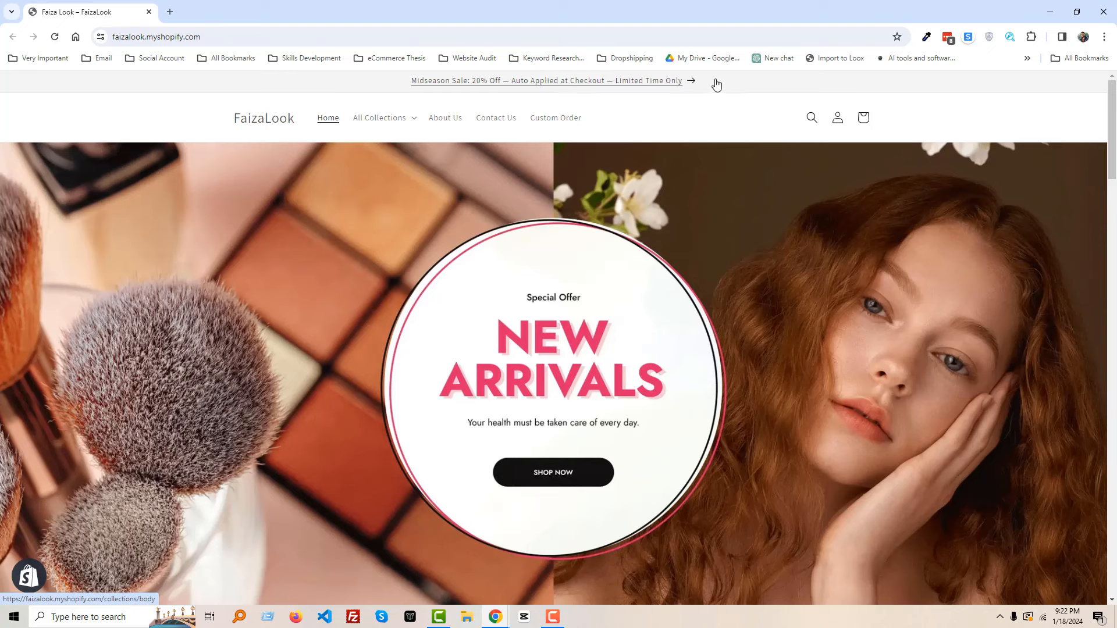
pyautogui.moveTo(505, 93)
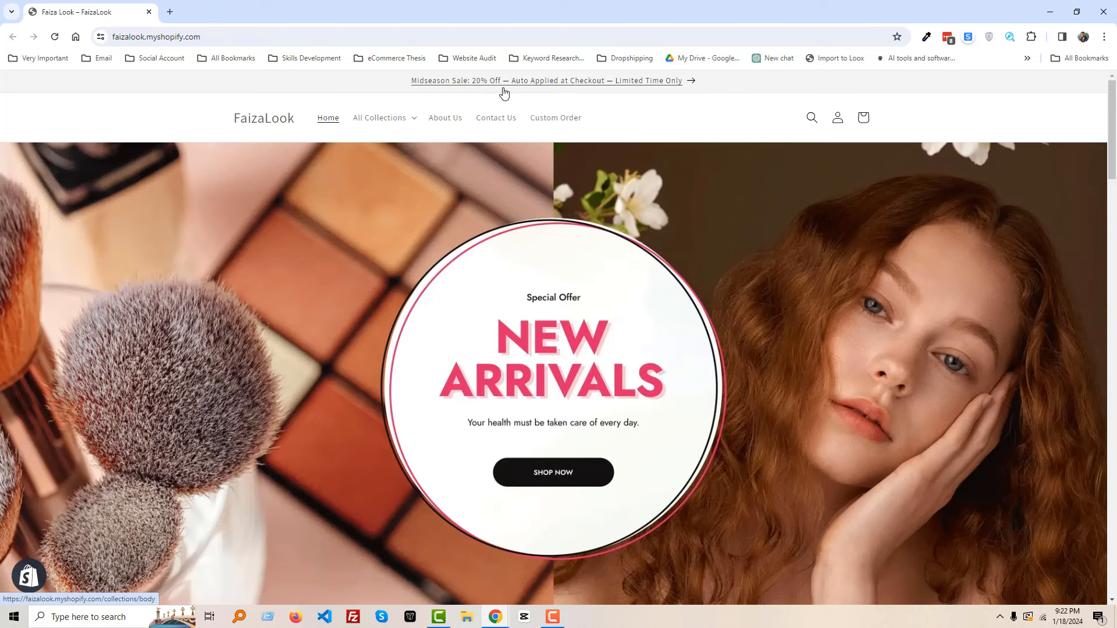
pyautogui.moveTo(634, 135)
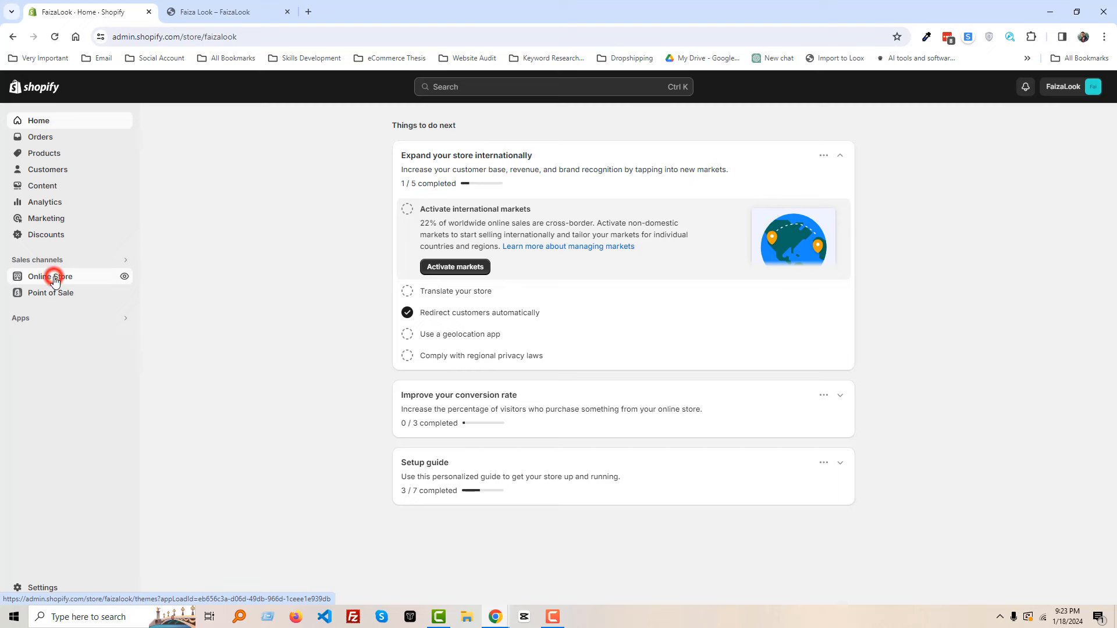
# Open the code editor for the current Dawn - latest theme from Online Store
pyautogui.click(50, 277)
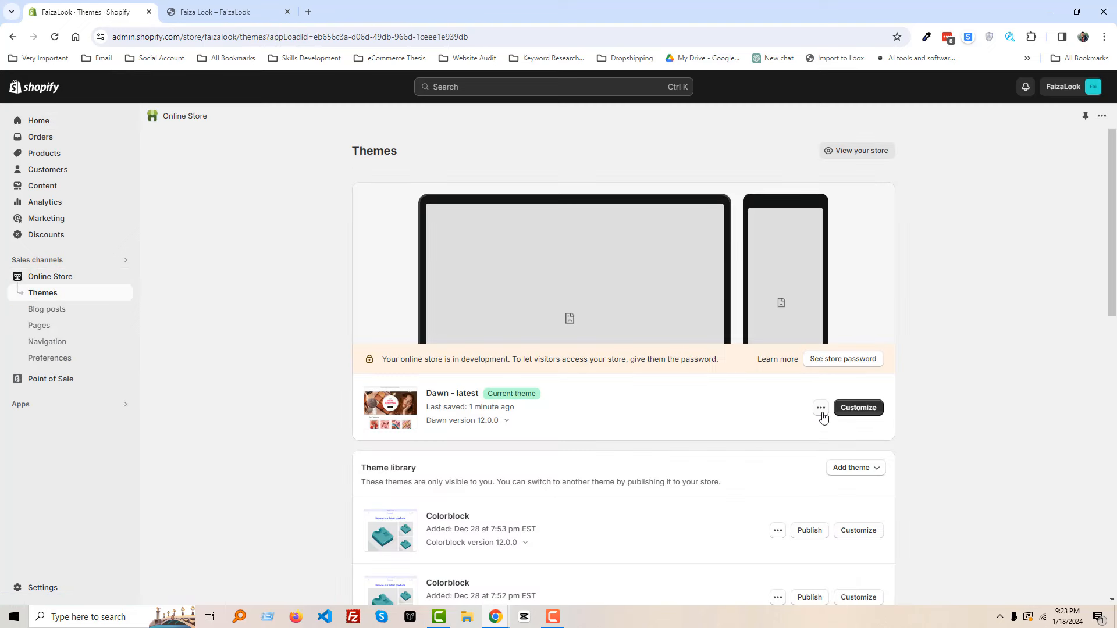
pyautogui.click(821, 409)
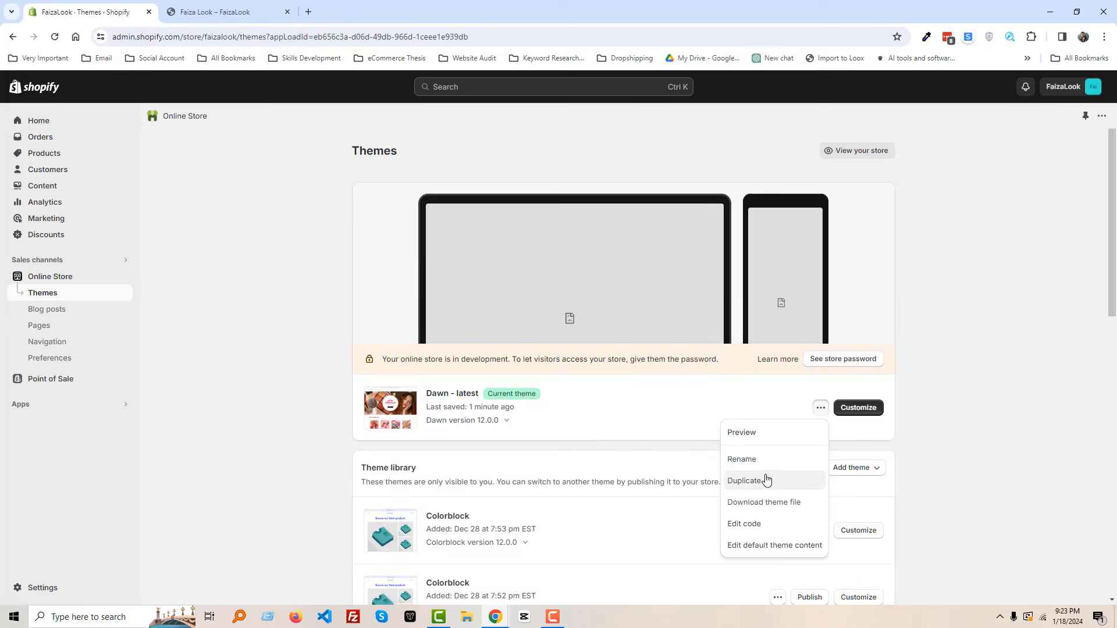
pyautogui.click(745, 524)
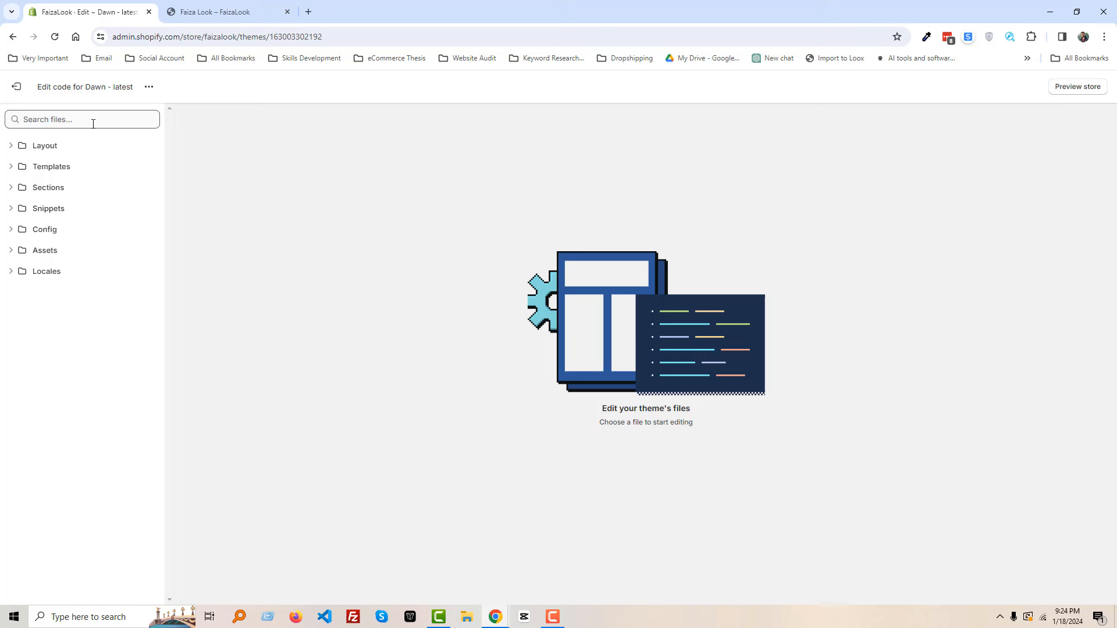
# Find and open announcement-bar.liquid under Sections by searching 'an'
pyautogui.click(81, 119)
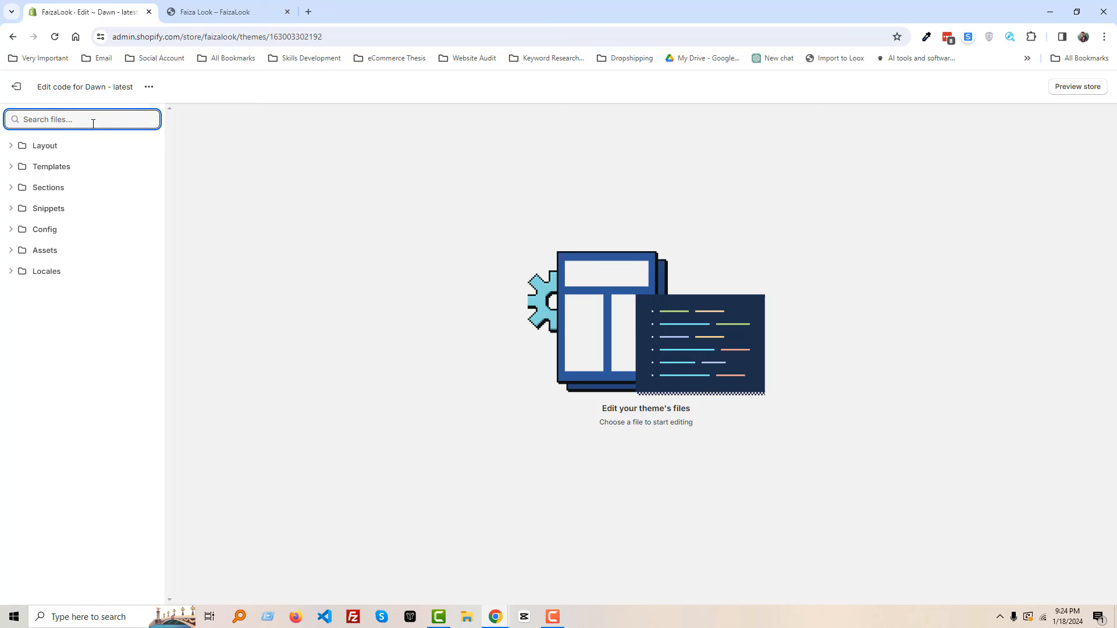
pyautogui.write('anno')
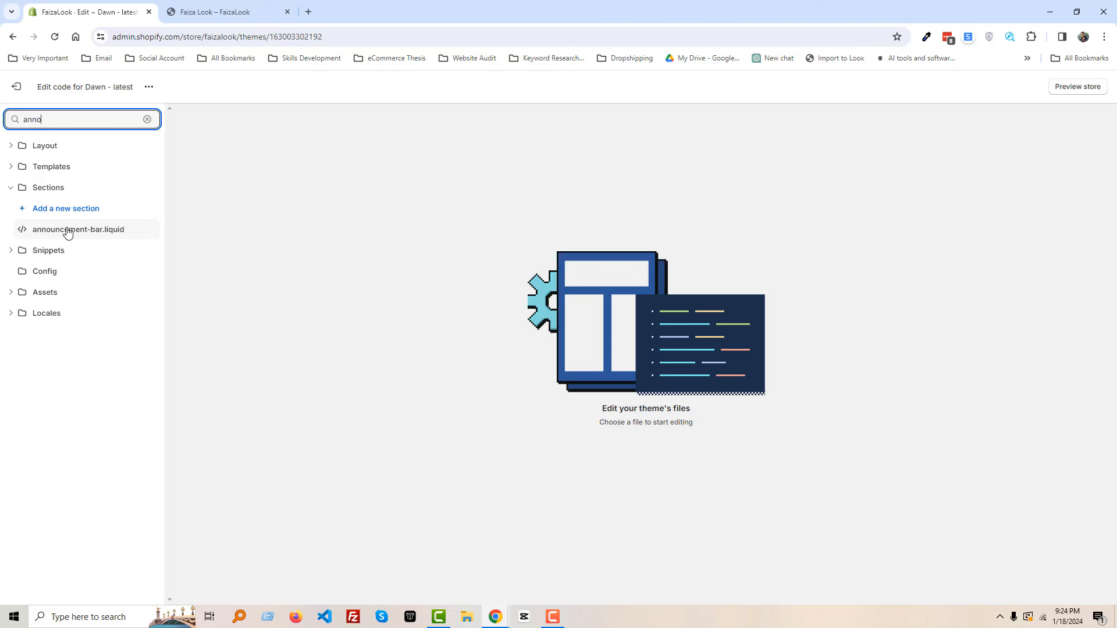
pyautogui.click(79, 229)
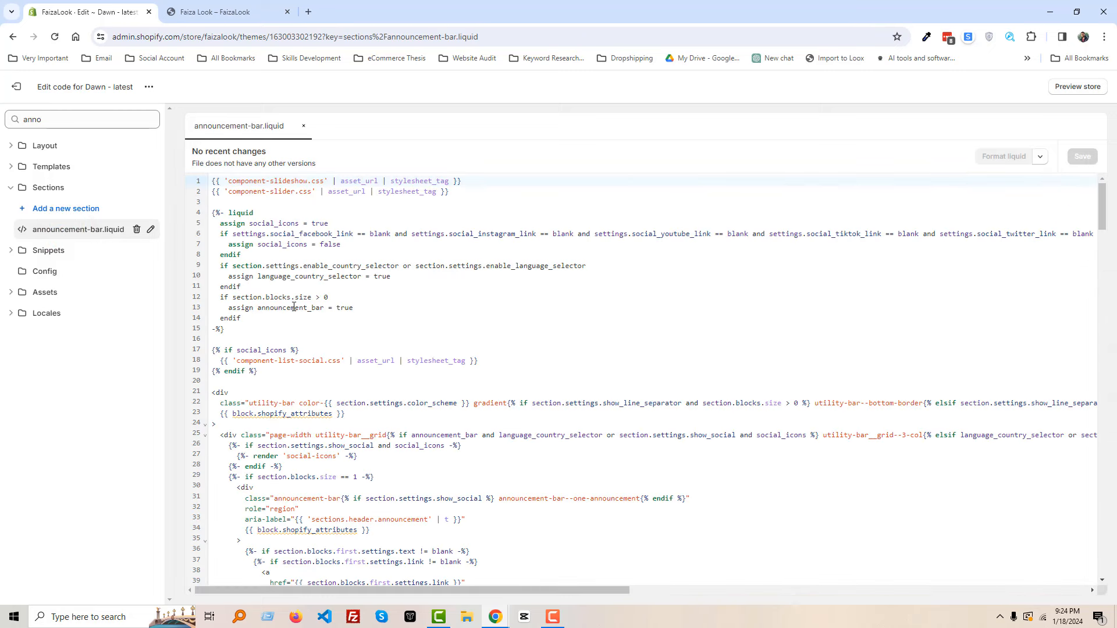
pyautogui.moveTo(286, 298)
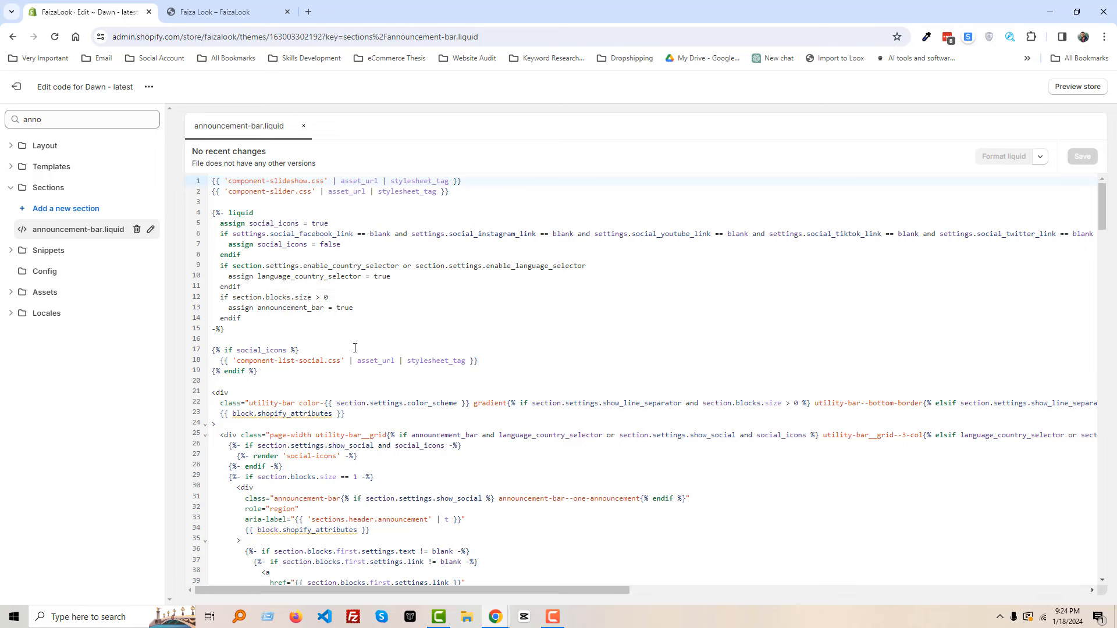
# Scroll down to the announcement-bar__message paragraph block in the file
pyautogui.scroll(-3)
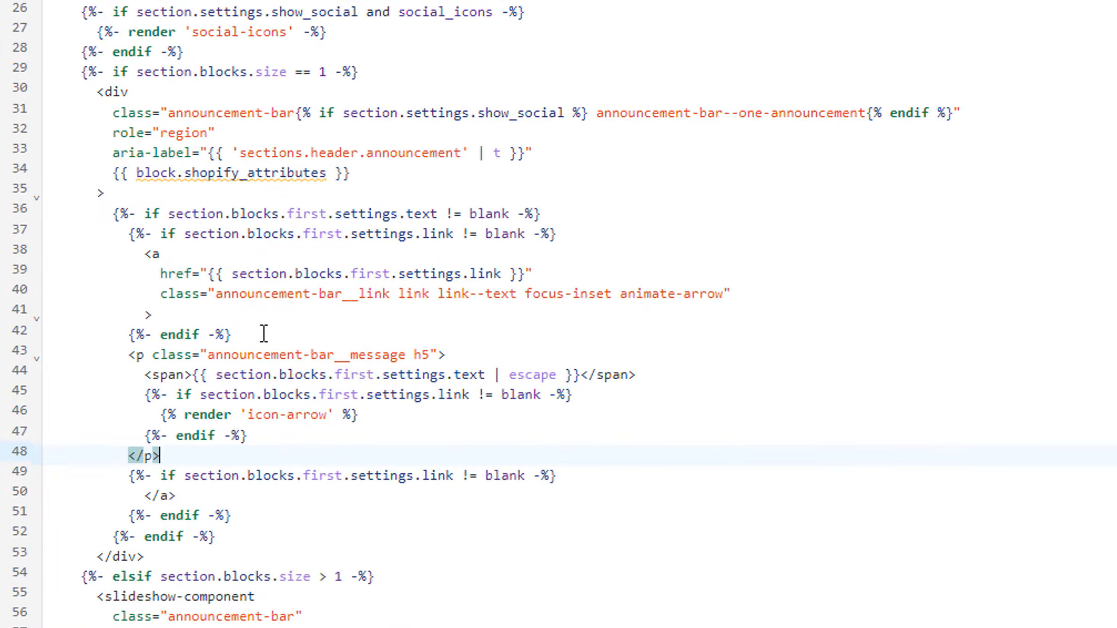
pyautogui.scroll(-3)
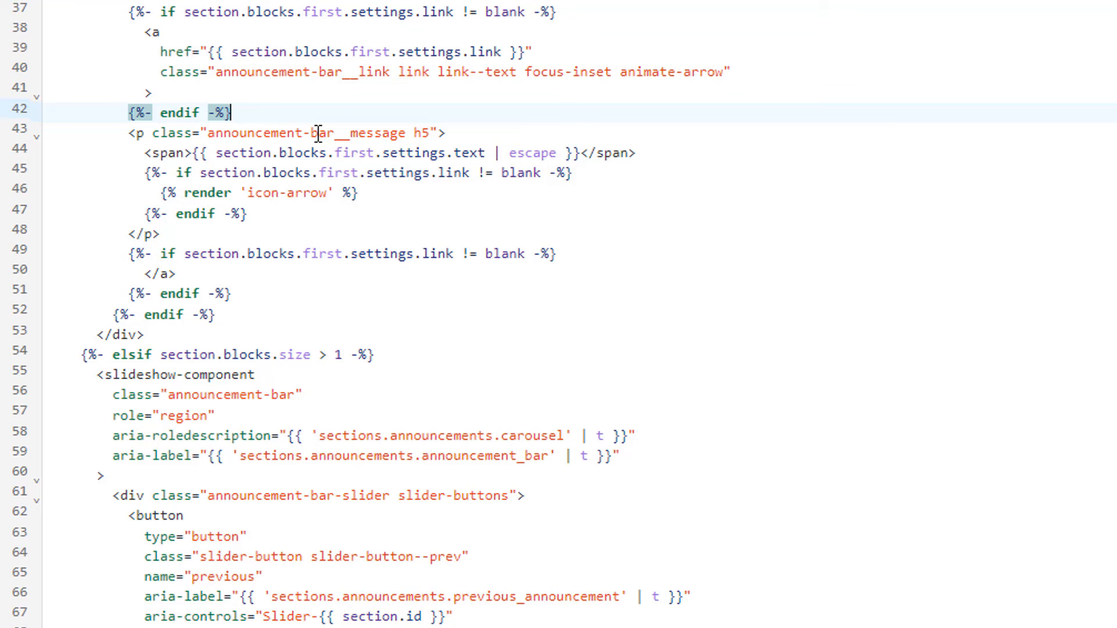
pyautogui.moveTo(117, 139)
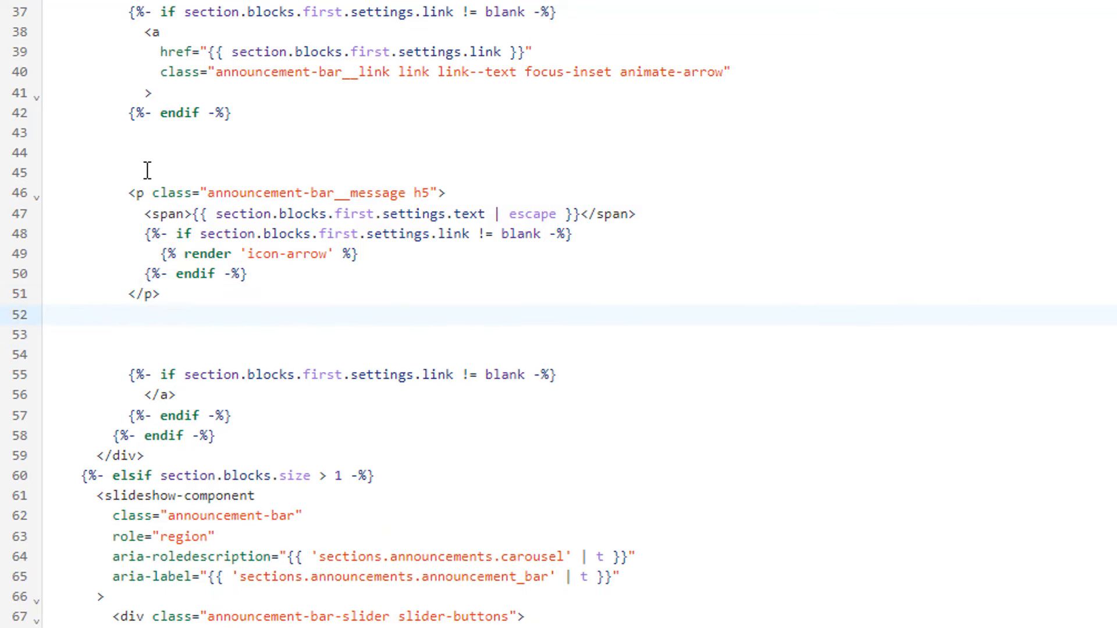
# Wrap the message paragraph with <marquee> above the <p> and </marquee> after </p>
pyautogui.click(145, 169)
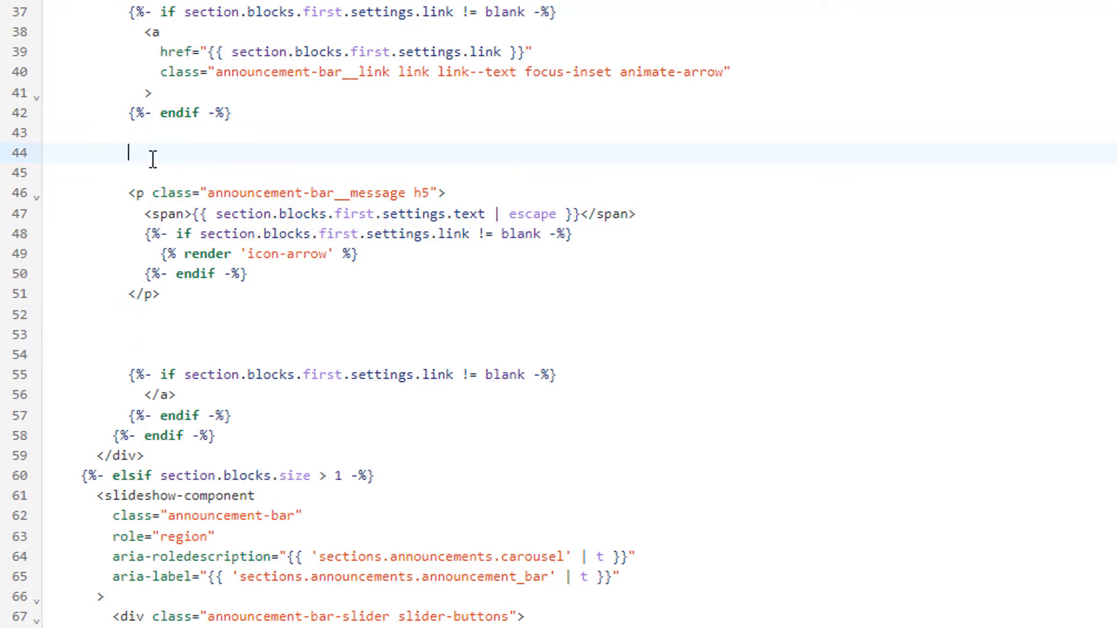
pyautogui.write('<mar')
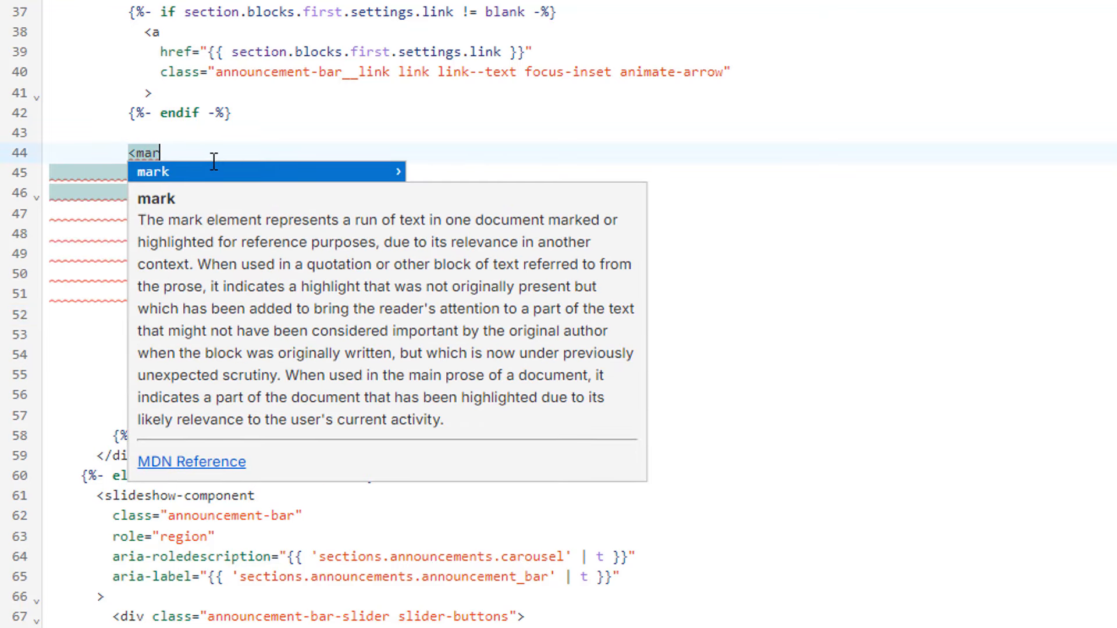
pyautogui.write('qu')
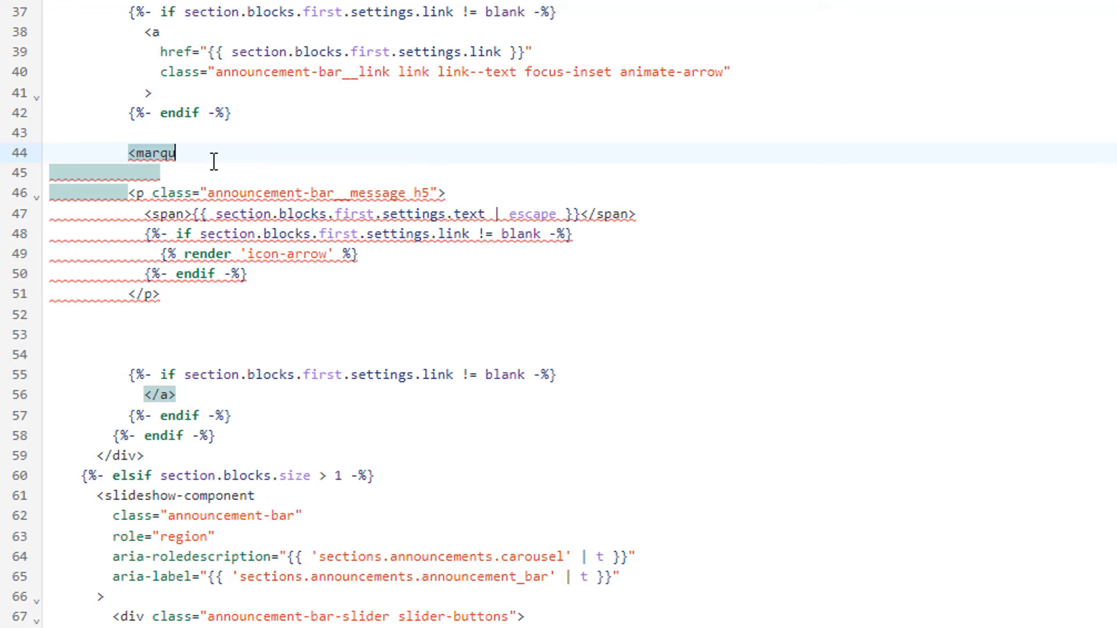
pyautogui.write('ee>')
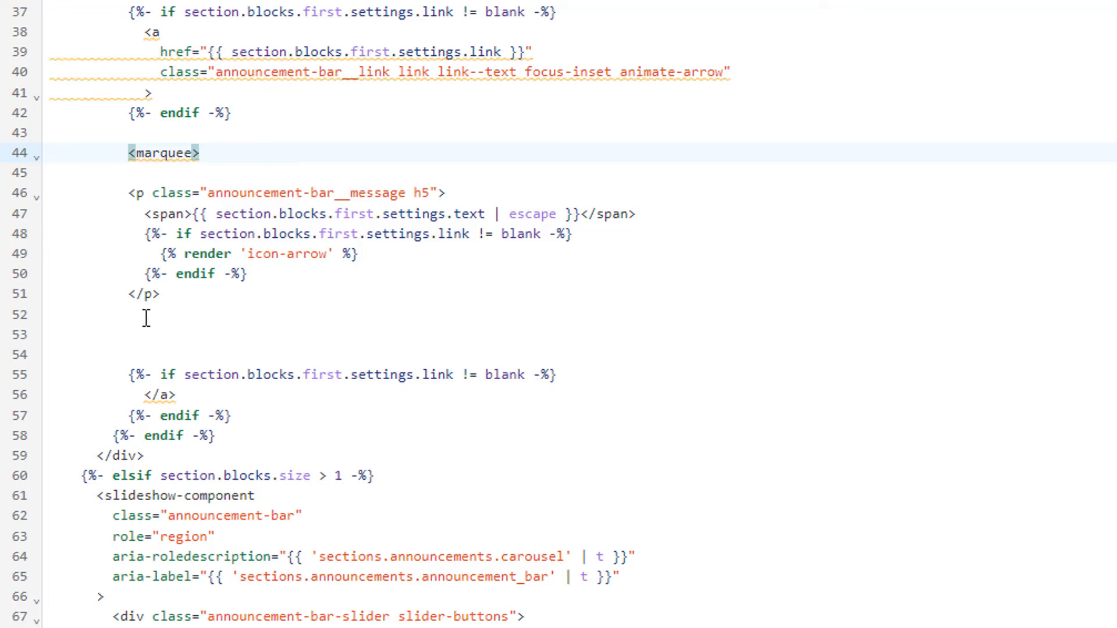
pyautogui.click(146, 316)
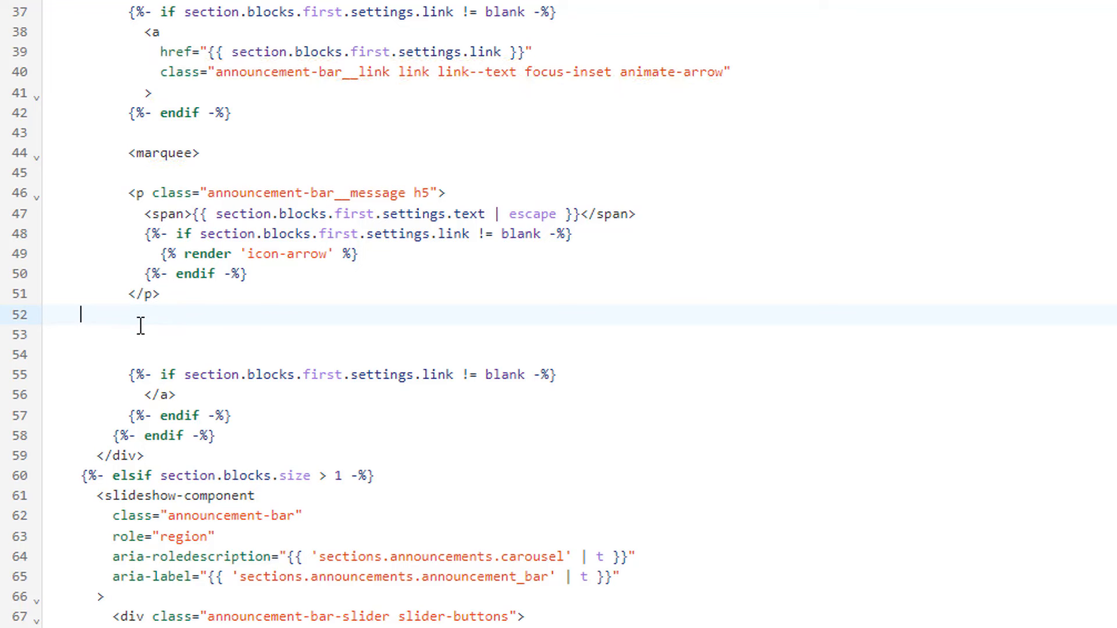
pyautogui.write('</marquee>')
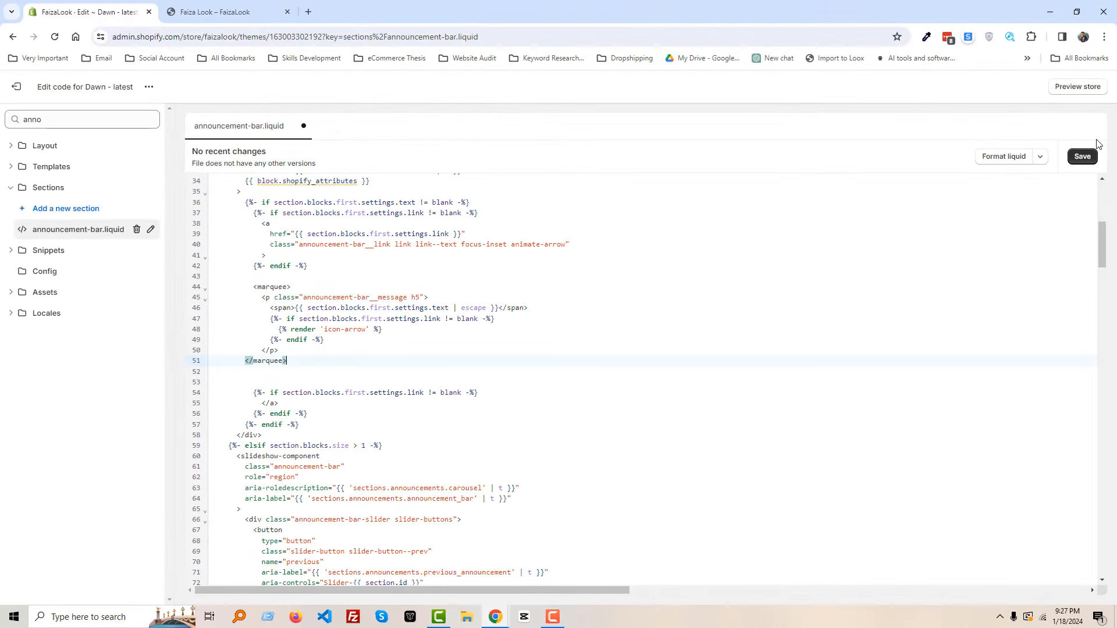
# Save announcement-bar.liquid and switch to the FaizaLook storefront tab
pyautogui.click(1082, 156)
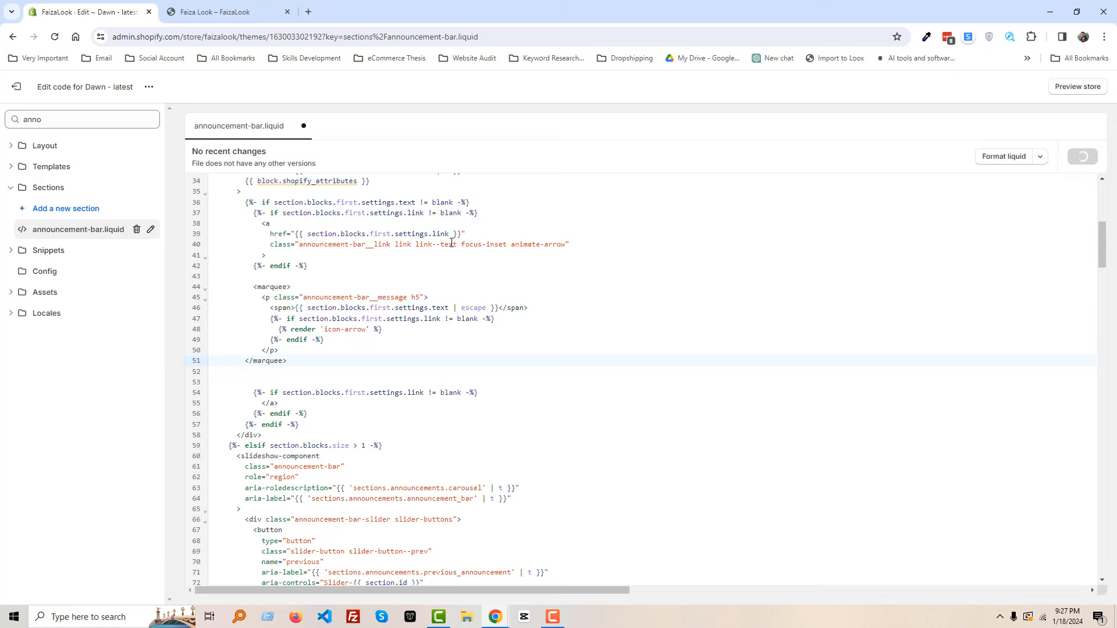
pyautogui.press('Ctrl+s')
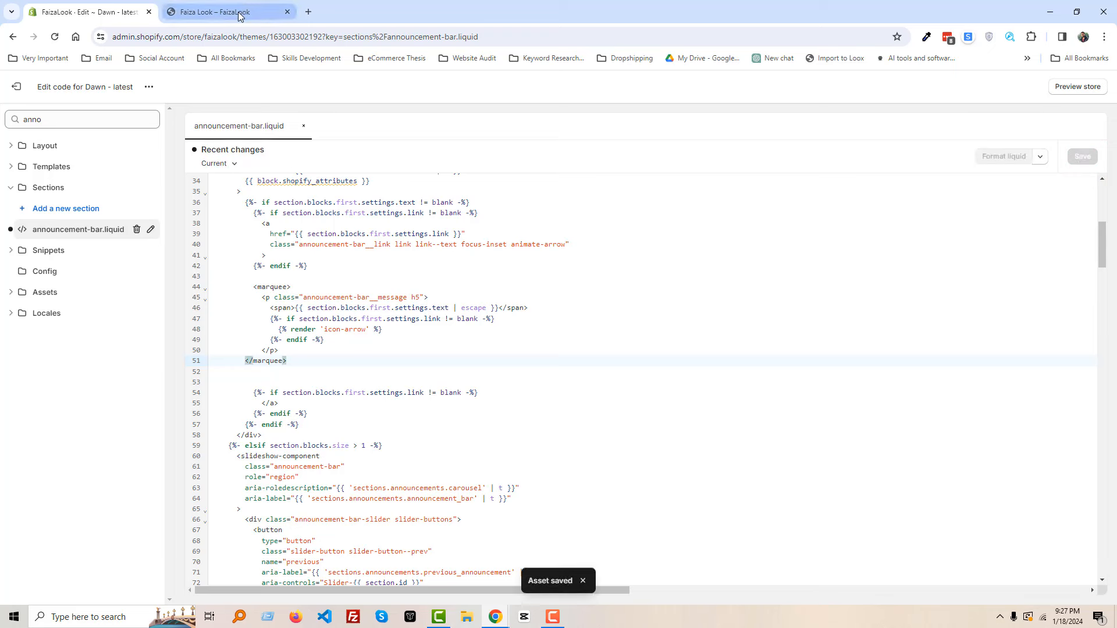
pyautogui.click(224, 12)
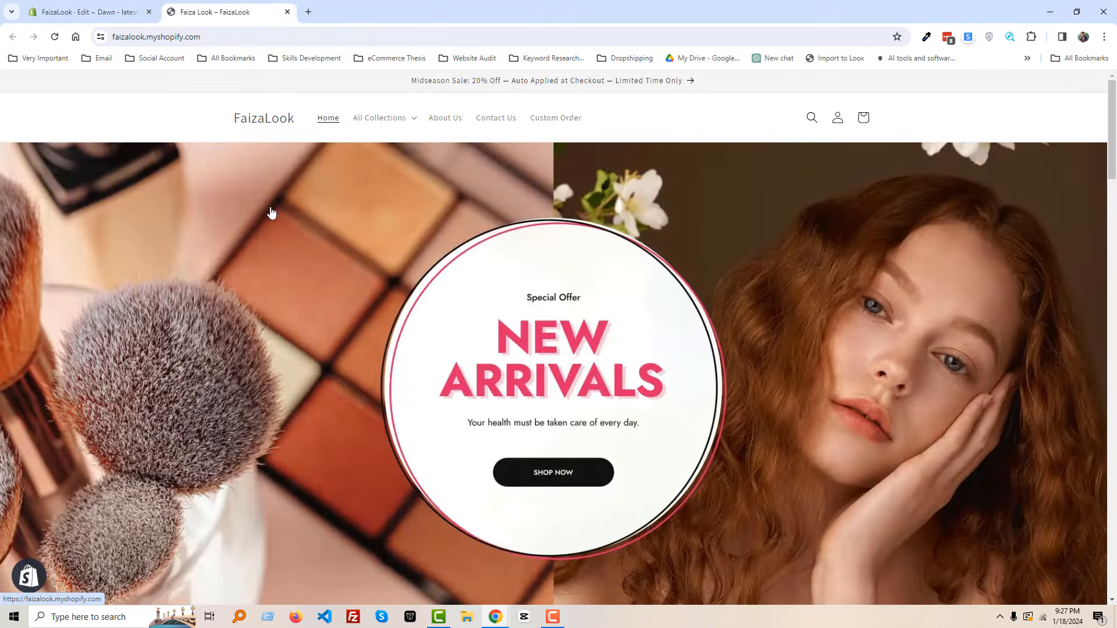
pyautogui.moveTo(578, 142)
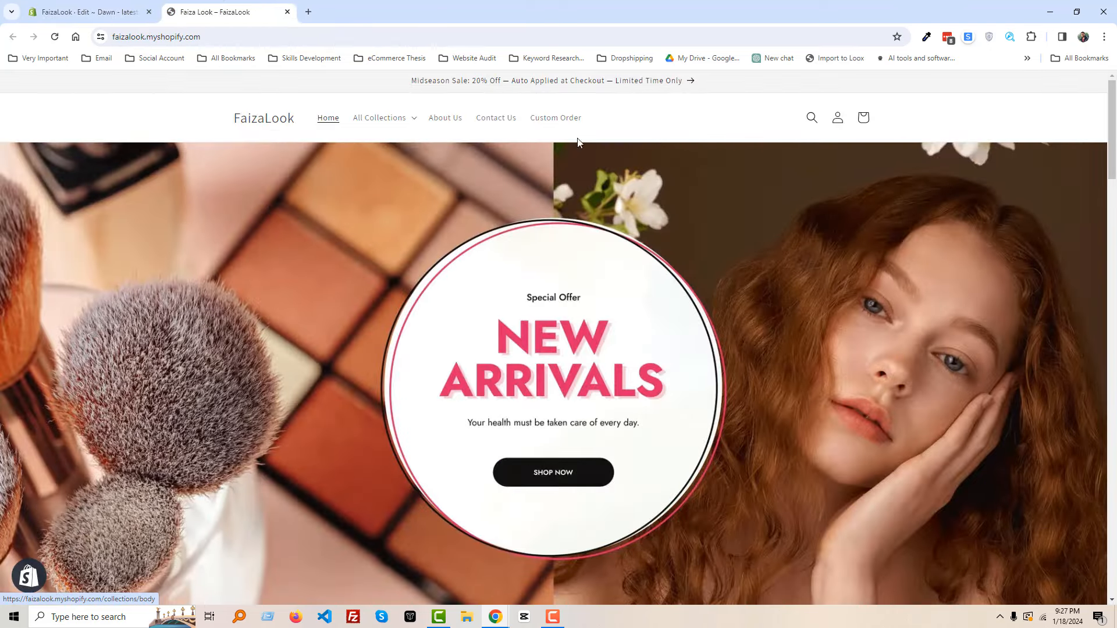
pyautogui.moveTo(344, 168)
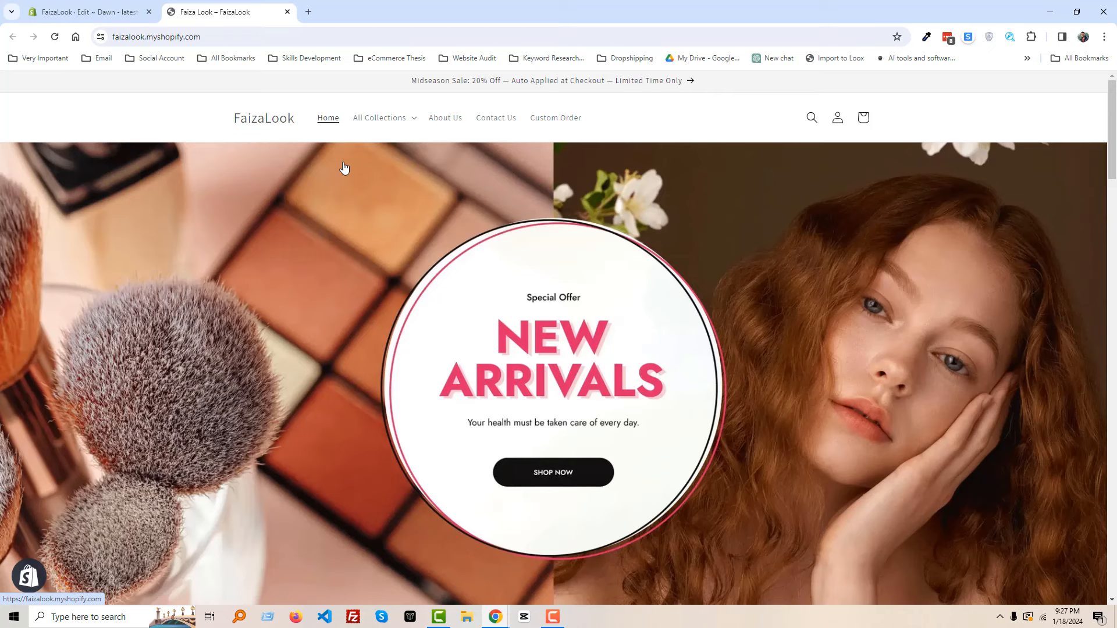
pyautogui.moveTo(625, 128)
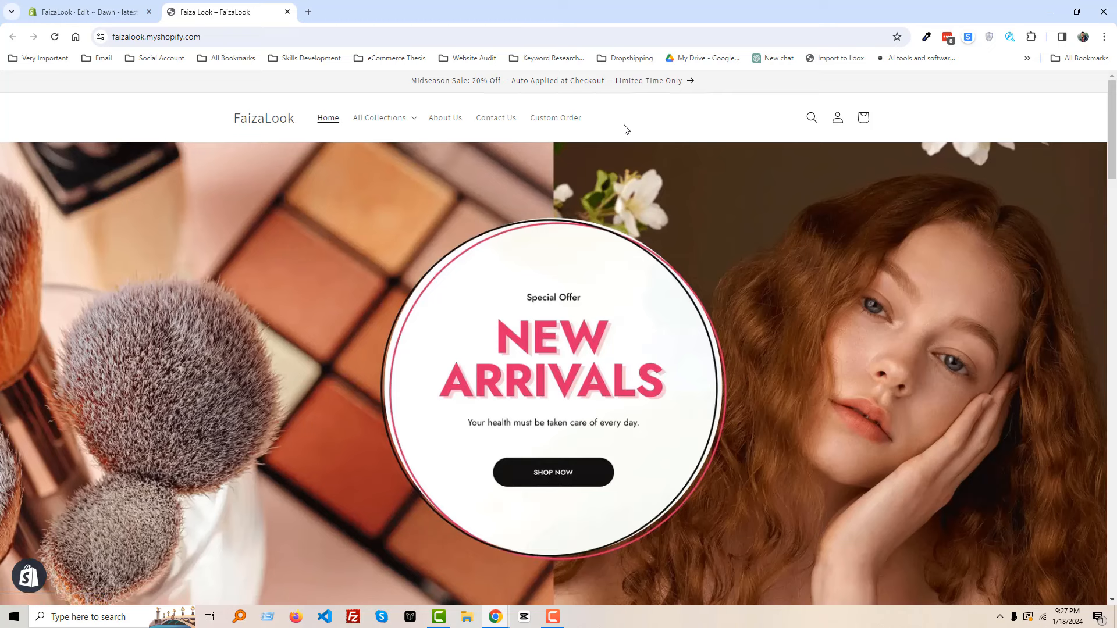